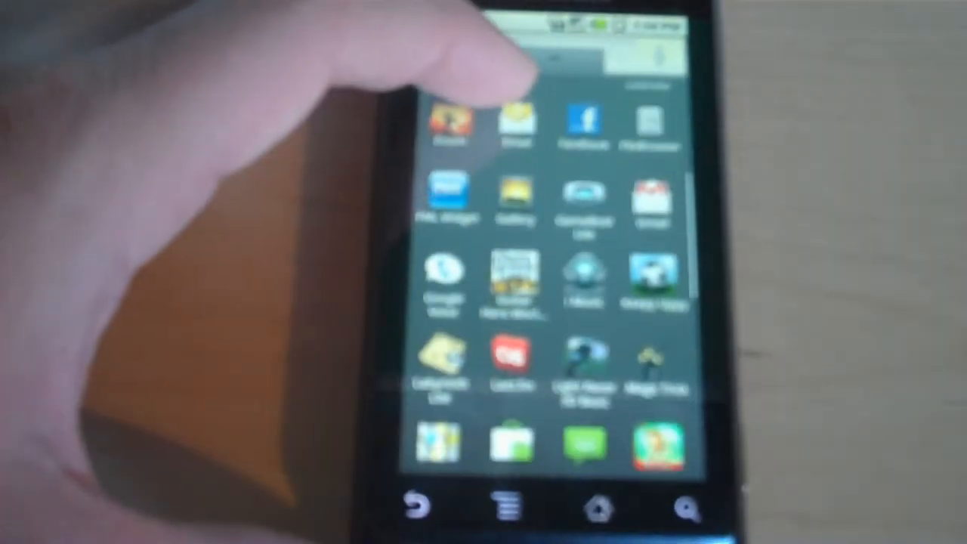
pyautogui.scroll(3)
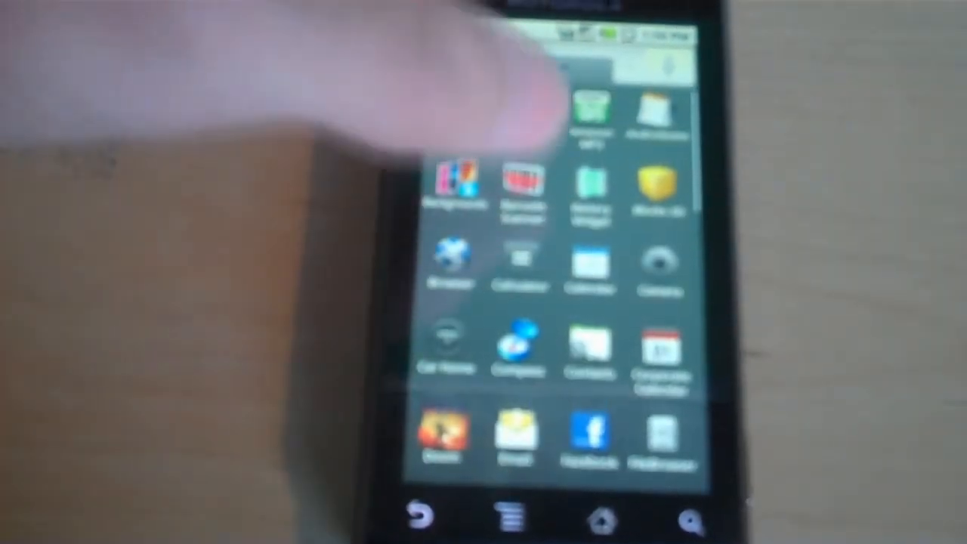